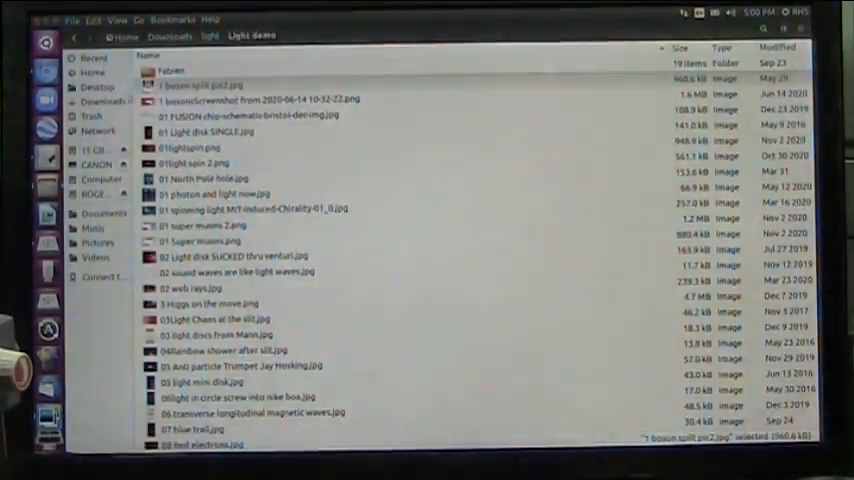
View '1 beam split pic1.jpg' from the Light demo folder in Shotwell.
scroll("down", 3)
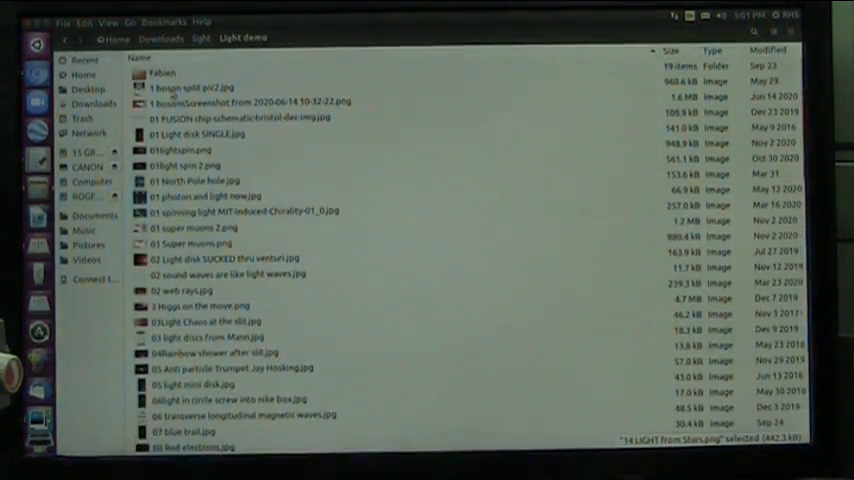
double_click(190, 86)
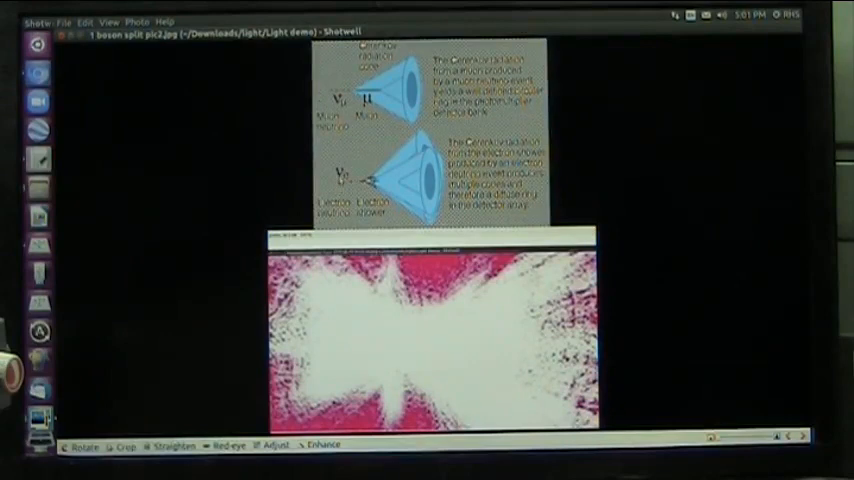
mouse_move(322, 304)
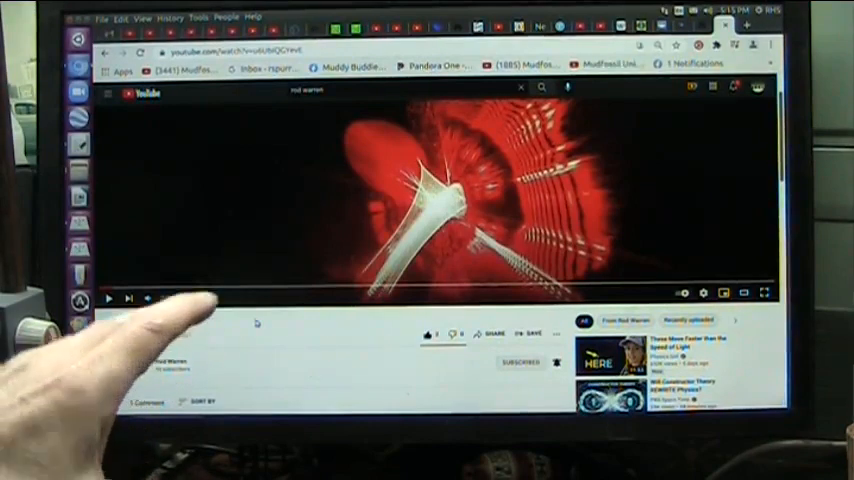
Expand the 'Light flowing' YouTube player to fill the screen.
left_click(108, 296)
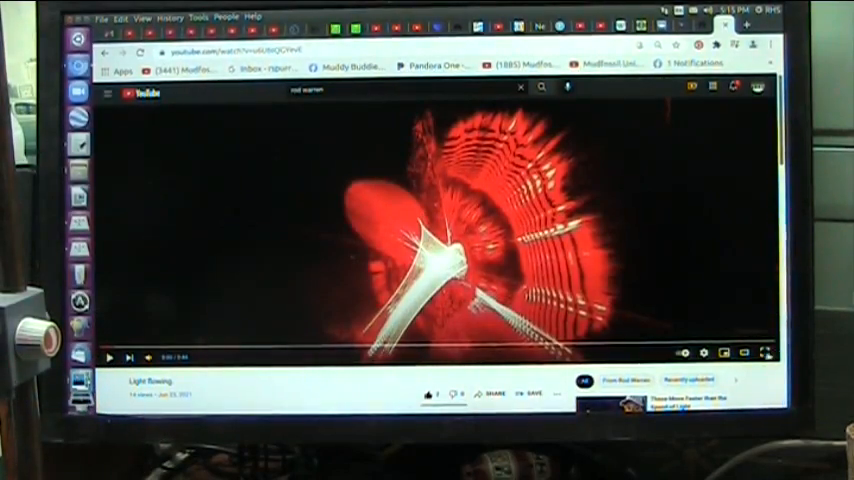
left_click(764, 356)
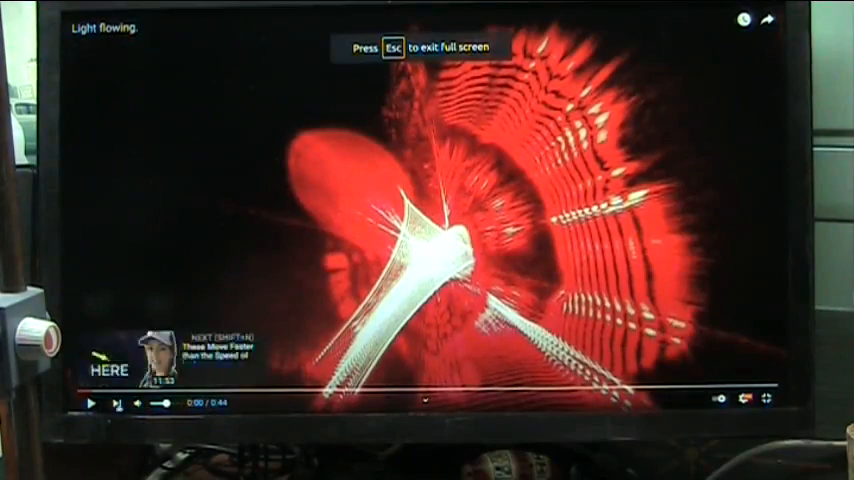
Play the fullscreen video to about 0:42 of 0:44, then pause it.
left_click(90, 402)
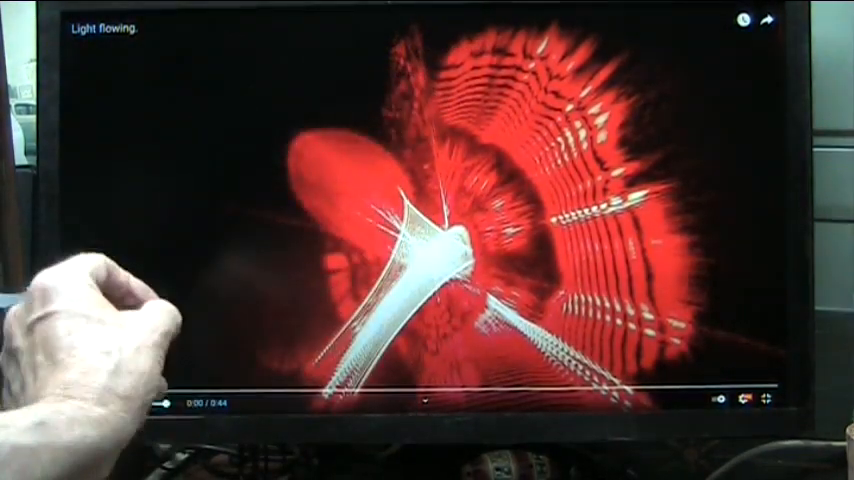
mouse_move(280, 200)
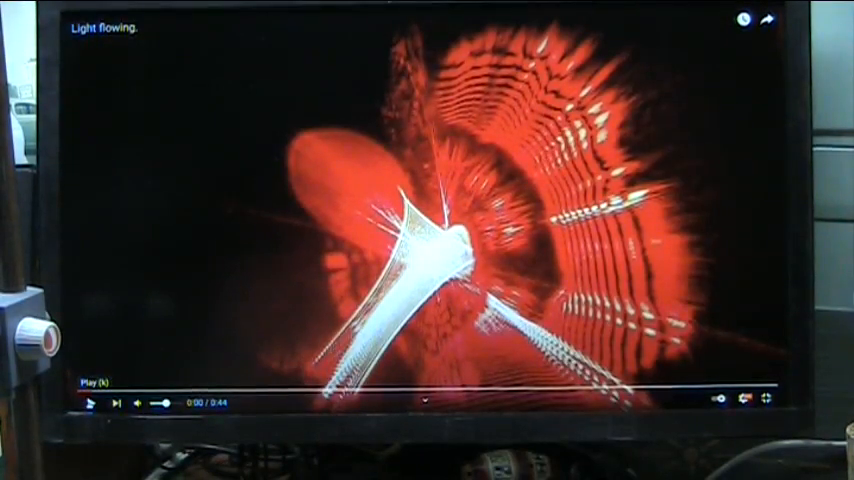
left_click(92, 402)
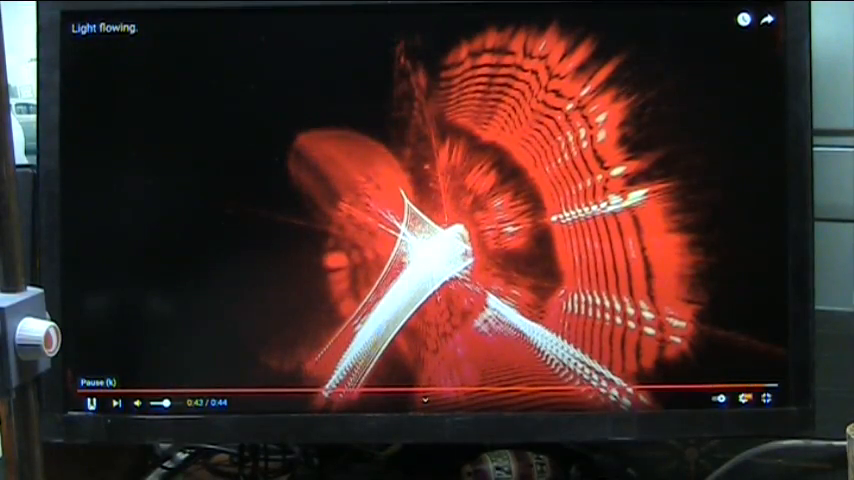
left_click(90, 404)
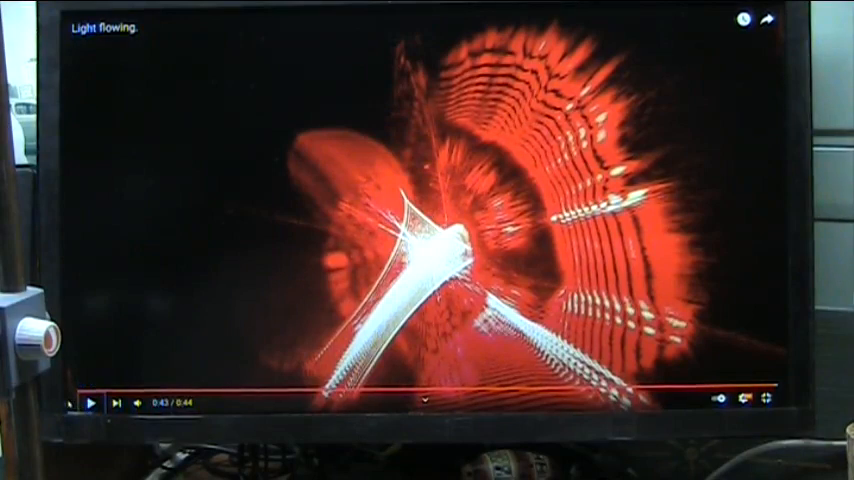